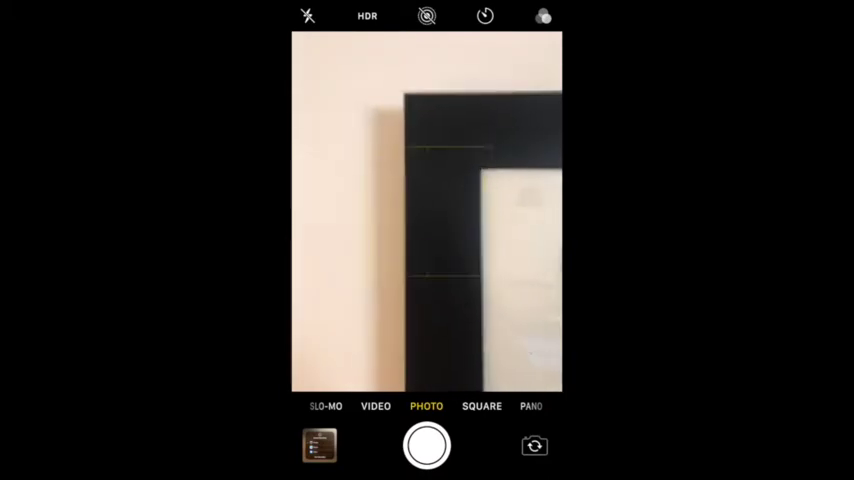
# Step: Shoot four photos of the black frame corner filling the right half of the view
pyautogui.click(428, 16)
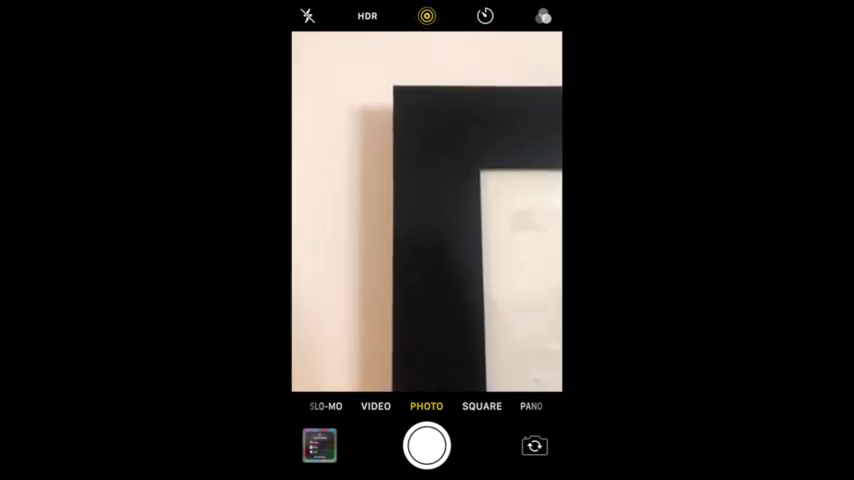
pyautogui.click(426, 212)
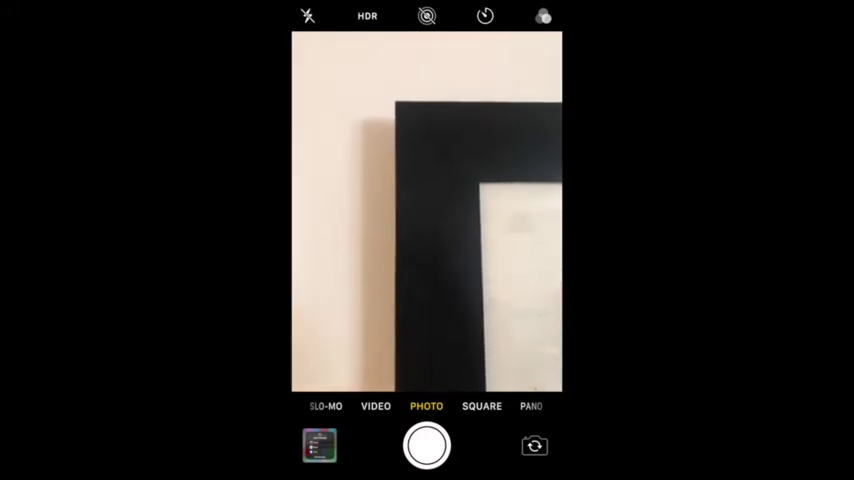
pyautogui.click(428, 210)
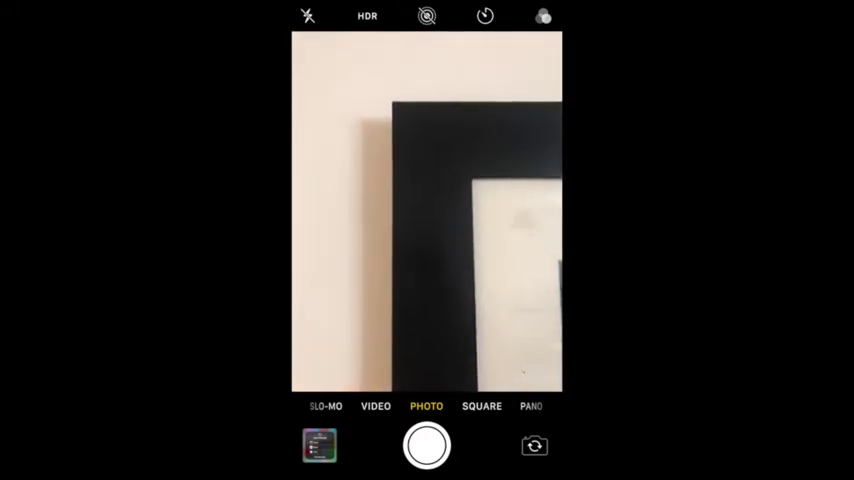
pyautogui.click(416, 210)
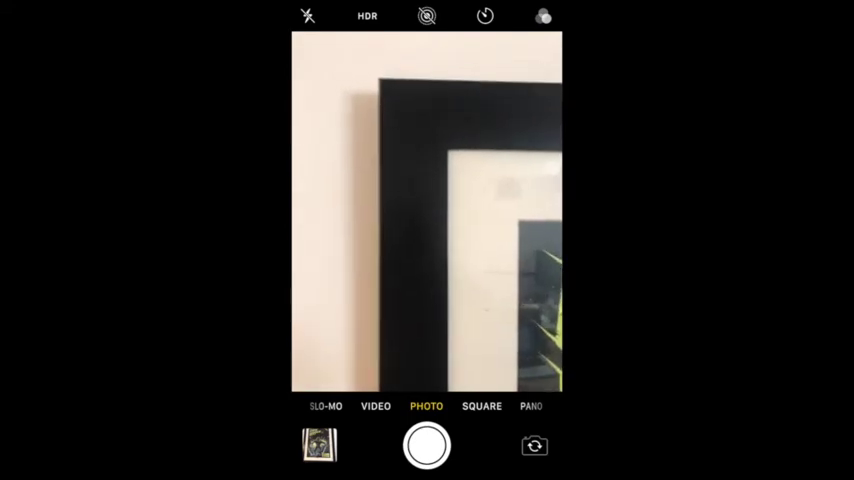
# Step: Shoot the frame corner with part of the framed picture visible inside
pyautogui.click(428, 216)
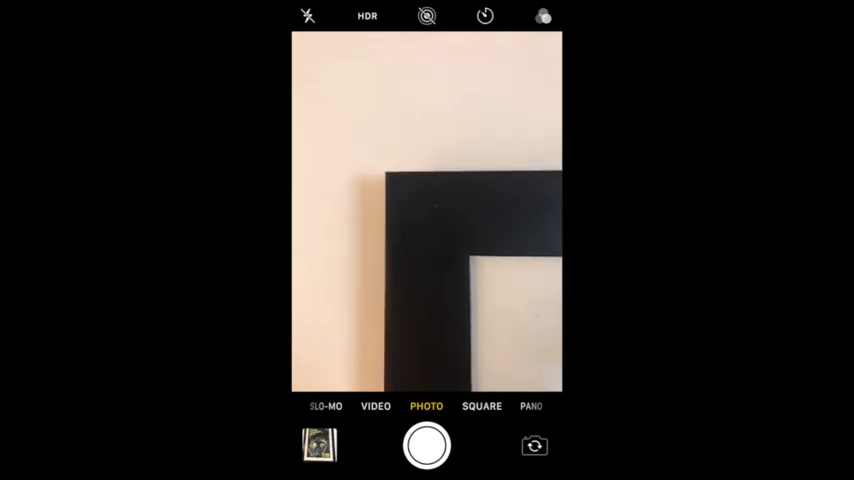
# Step: Shoot the corner set in the lower-right third with blank wall above
pyautogui.click(320, 444)
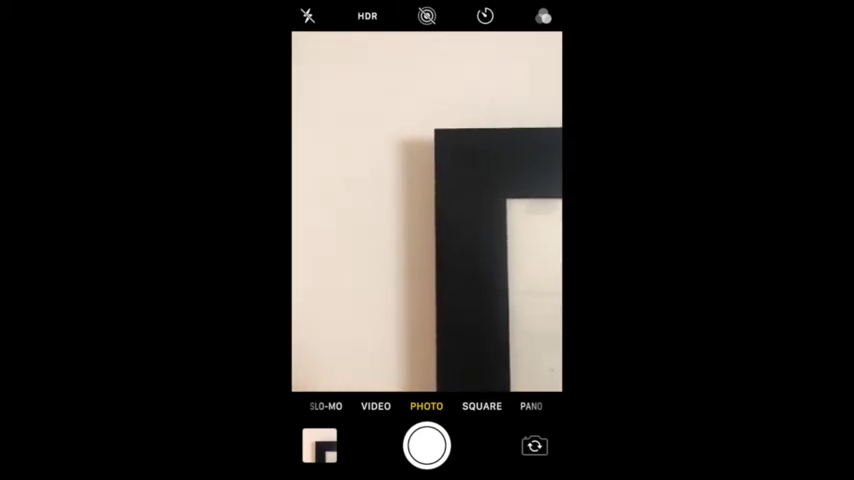
# Step: Shoot the frame in the right third, blank wall filling the left two thirds
pyautogui.click(428, 212)
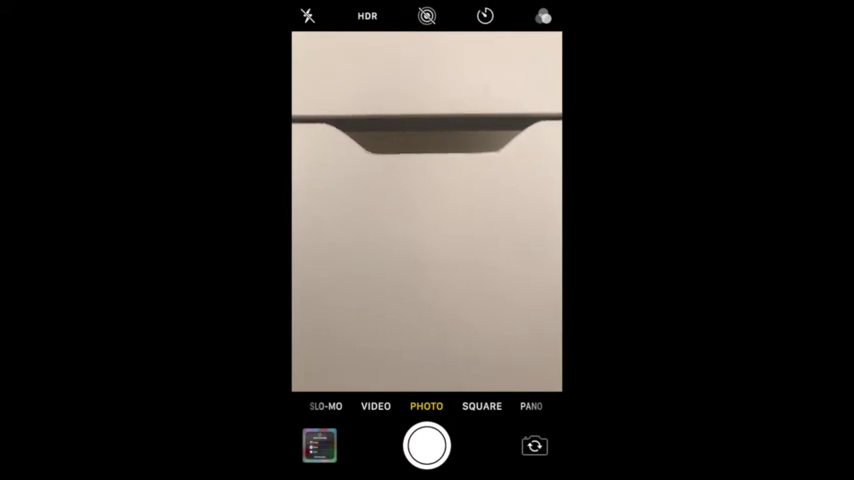
# Step: Shoot the drawer front with its handle edge along the upper third line
pyautogui.click(426, 446)
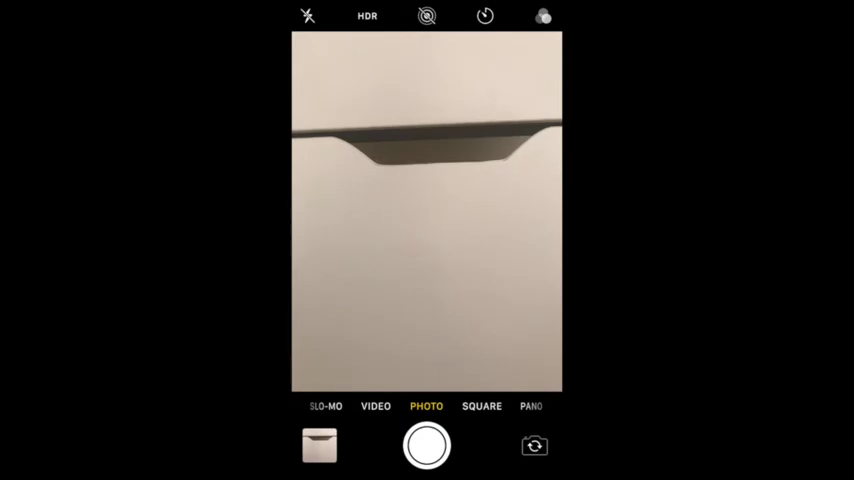